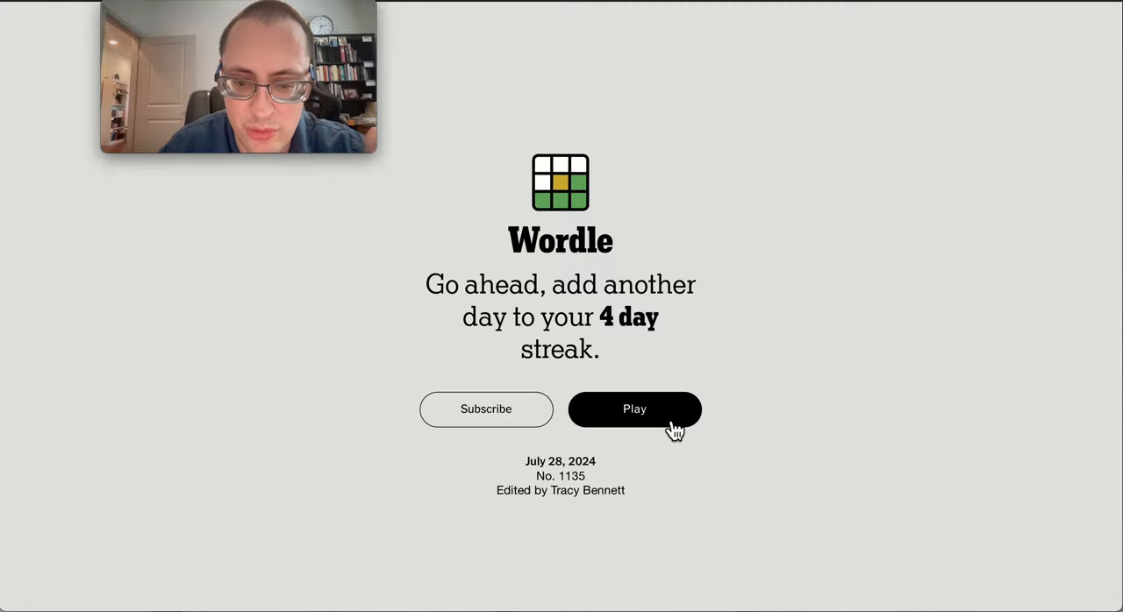
Start the July 28, 2024 Wordle puzzle to show the empty six-row grid
{"action": "left_click", "coordinate": [634, 410]}
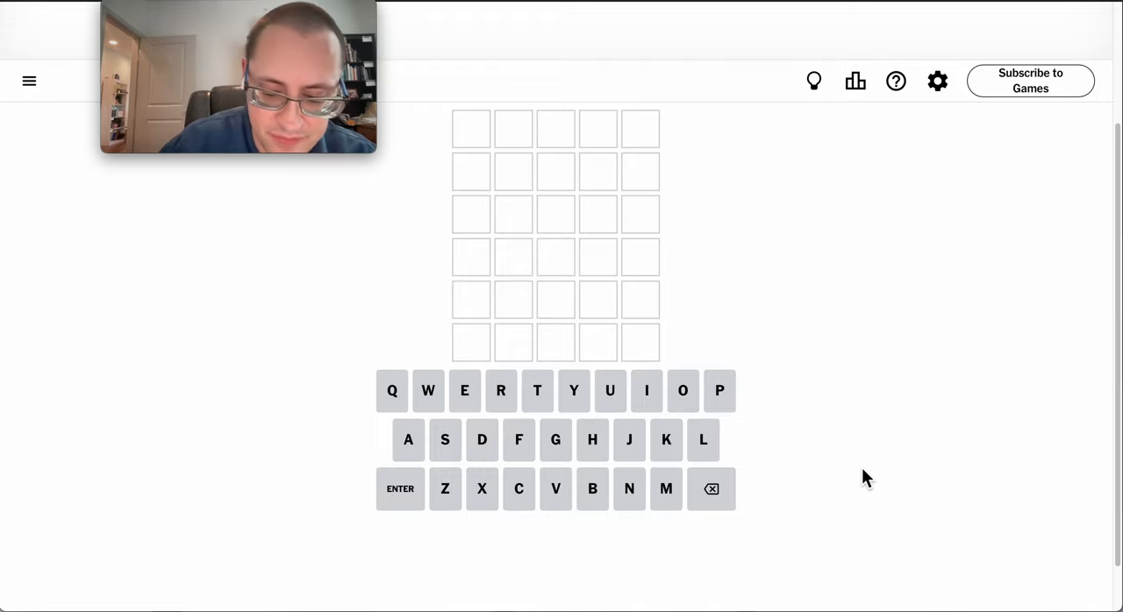
Begin entering the guess MUSIC by typing its first letters, MU
{"action": "type", "text": "MUSIC"}
{"action": "left_click", "coordinate": [555, 172]}
{"action": "type", "text": "CHASM"}
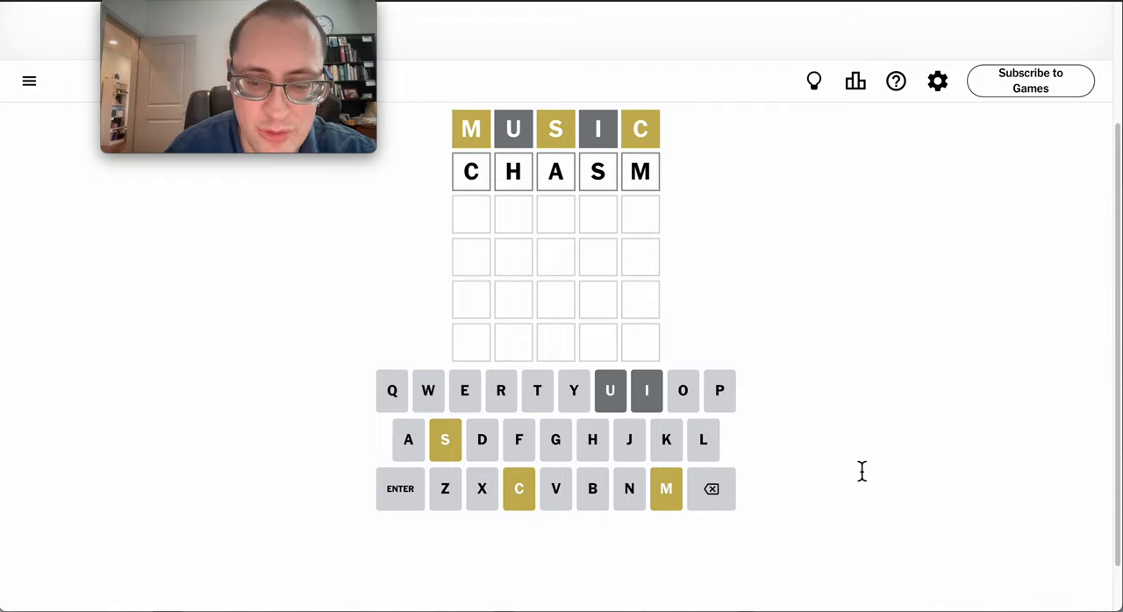
{"action": "left_click", "coordinate": [400, 489]}
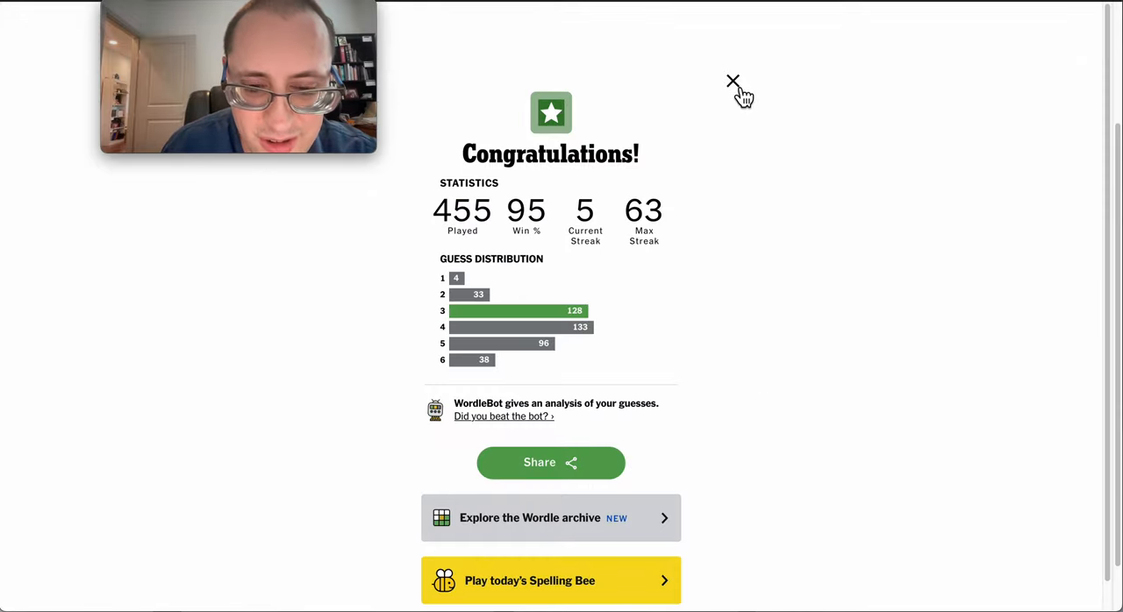
Close the statistics overlay to reveal the board with SMOCK solved on row three
{"action": "left_click", "coordinate": [732, 81]}
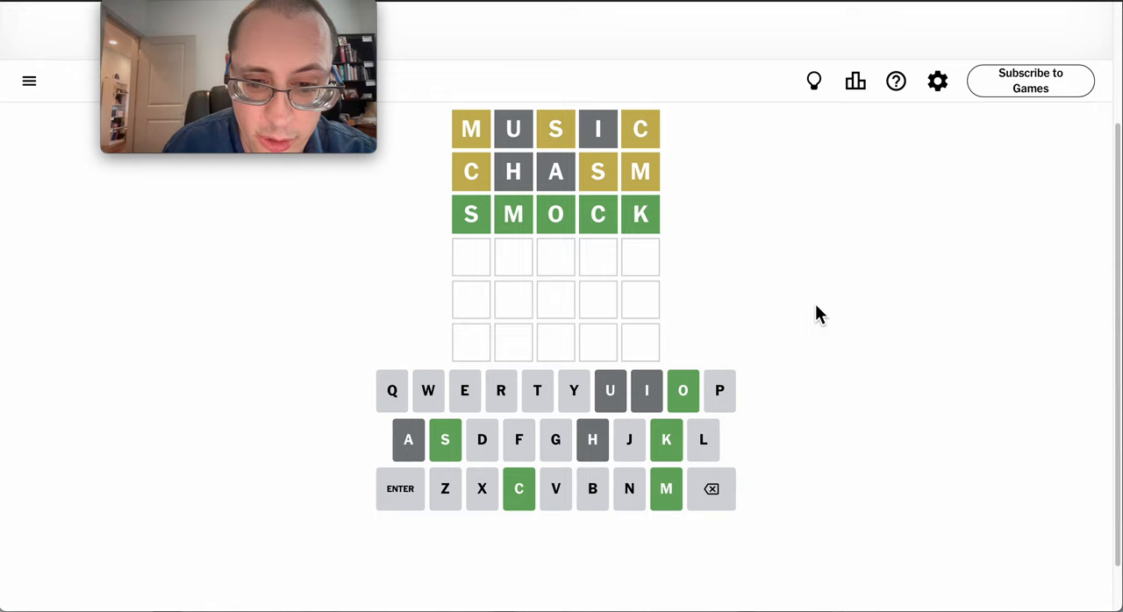